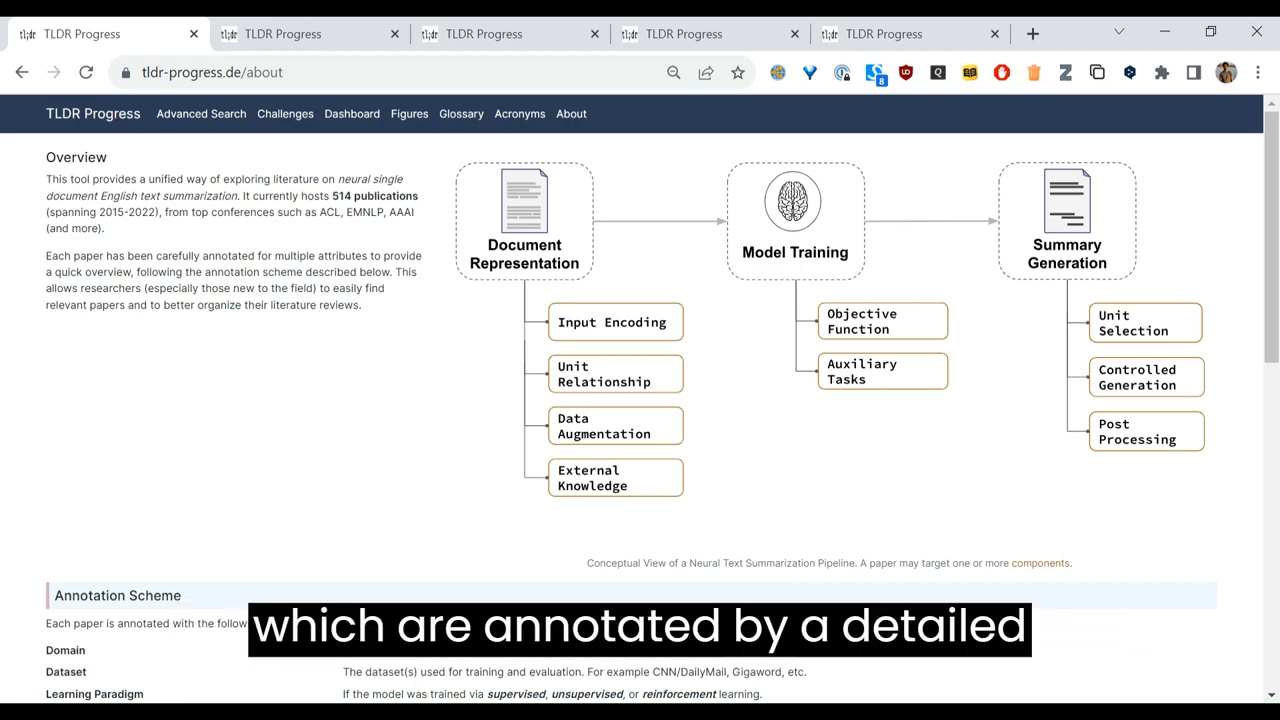
Filter the pipeline by Controlled Generation plus Post Processing and browse the 58 resulting papers
{"action": "scroll", "scroll_direction": "down", "scroll_amount": 3}
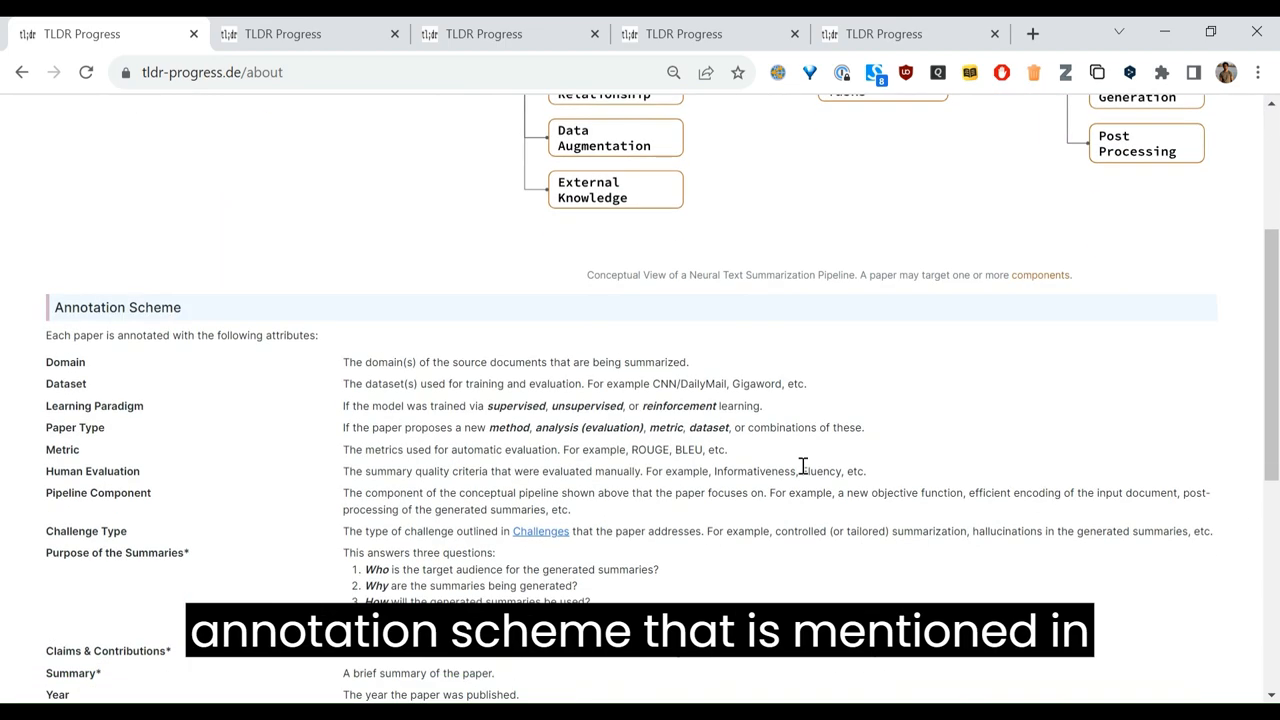
{"action": "scroll", "scroll_direction": "up", "scroll_amount": 3}
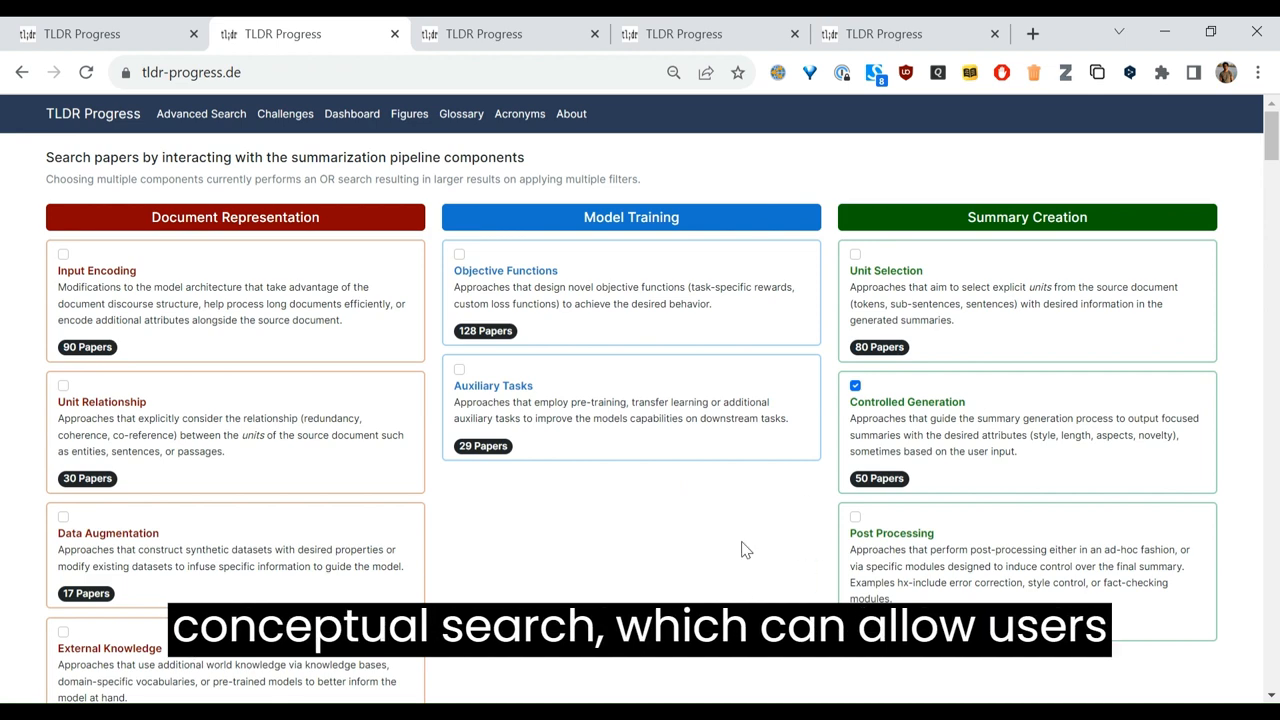
{"action": "scroll", "scroll_direction": "down", "scroll_amount": 3}
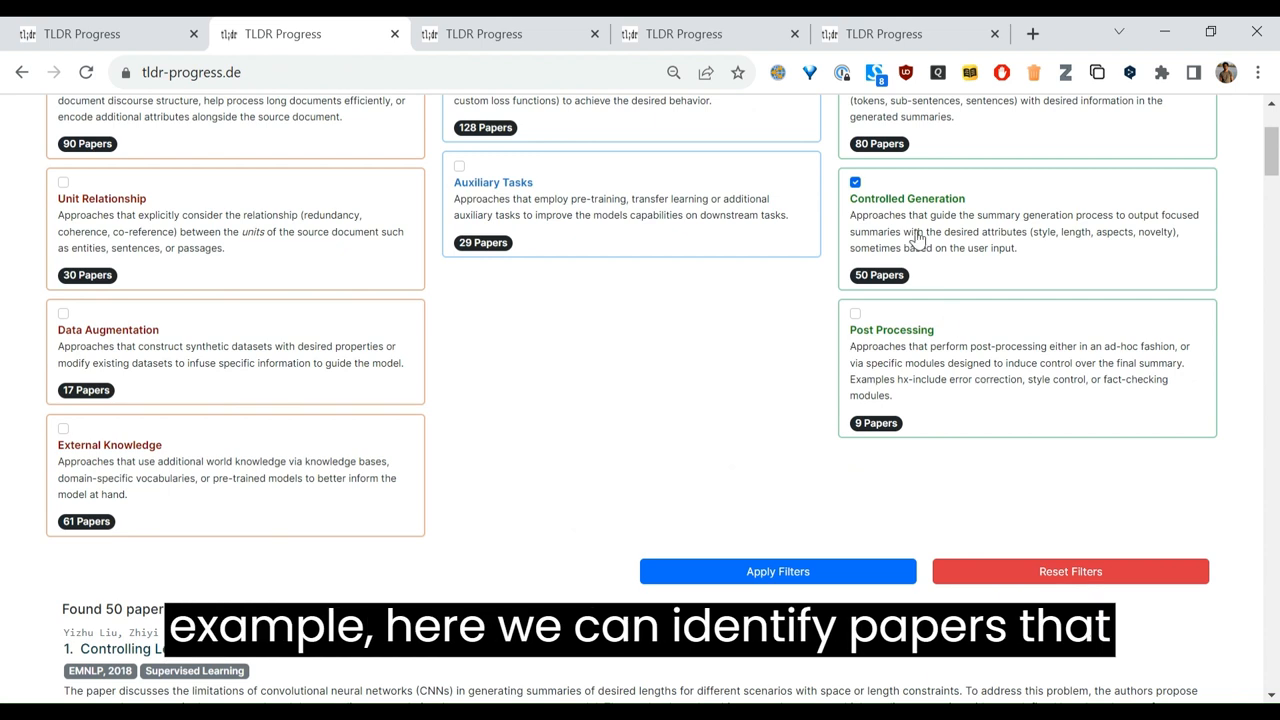
{"action": "left_click", "coordinate": [855, 313]}
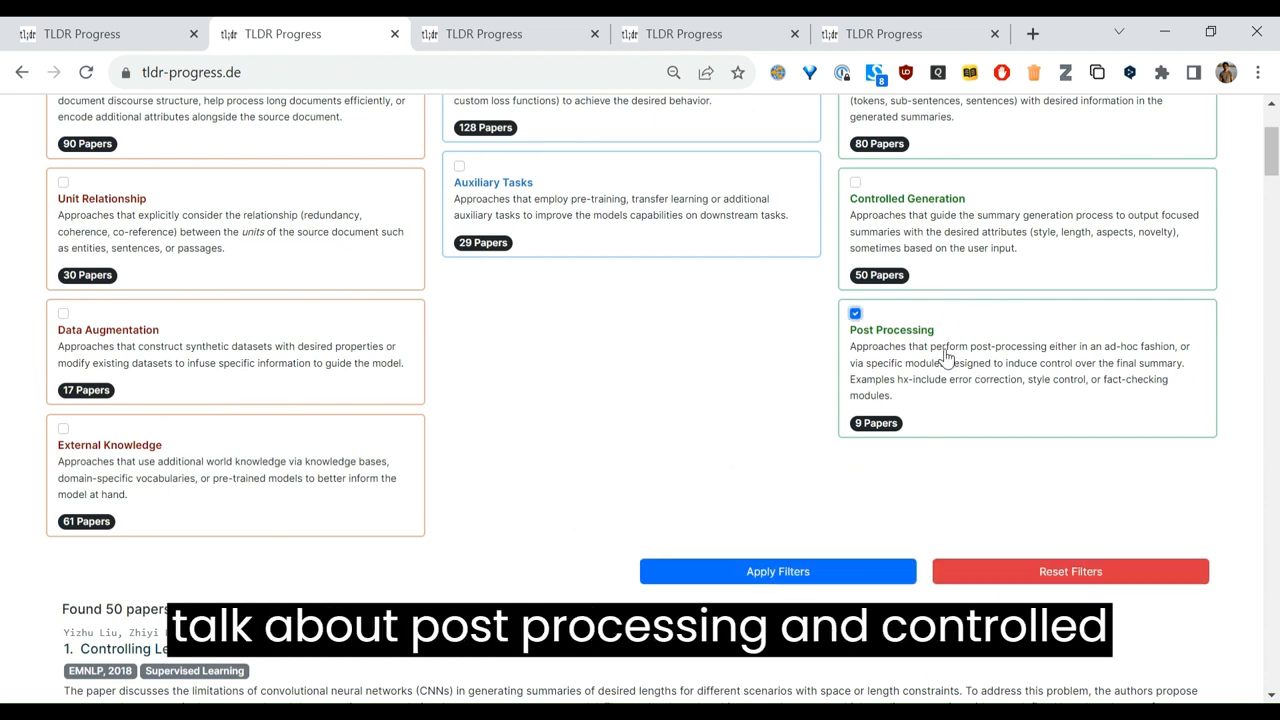
{"action": "left_click", "coordinate": [855, 182]}
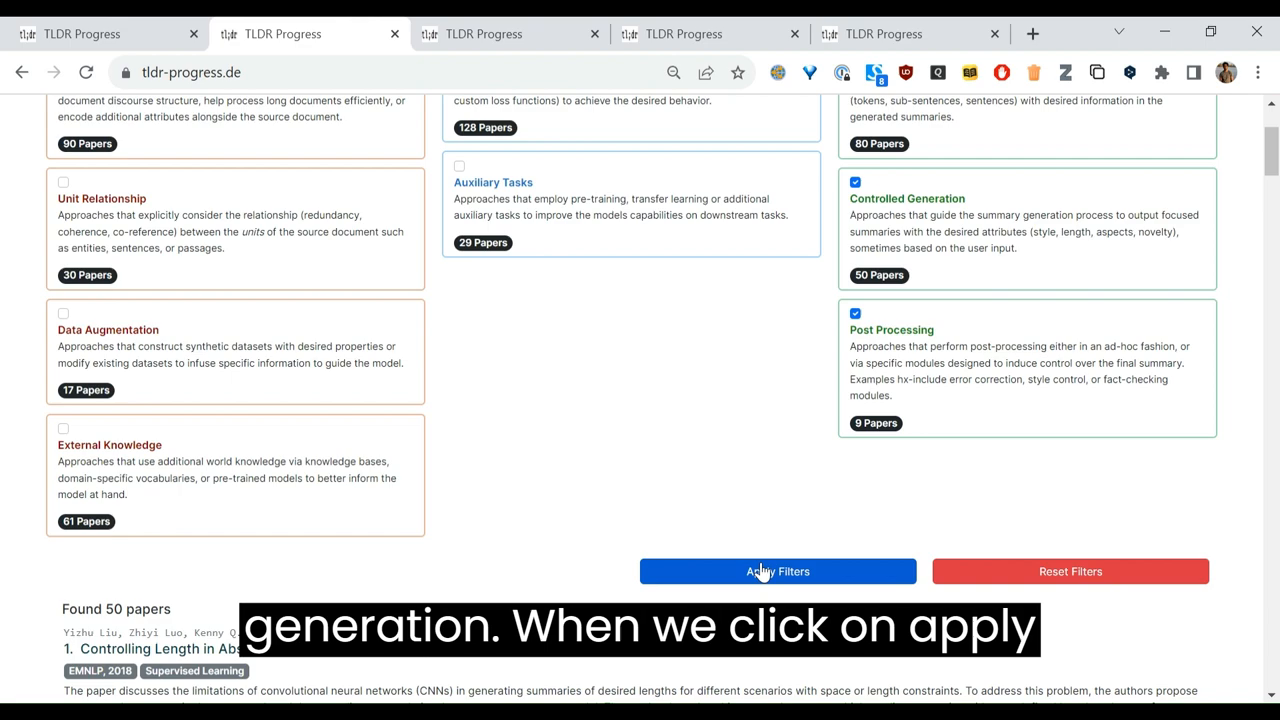
{"action": "left_click", "coordinate": [777, 571]}
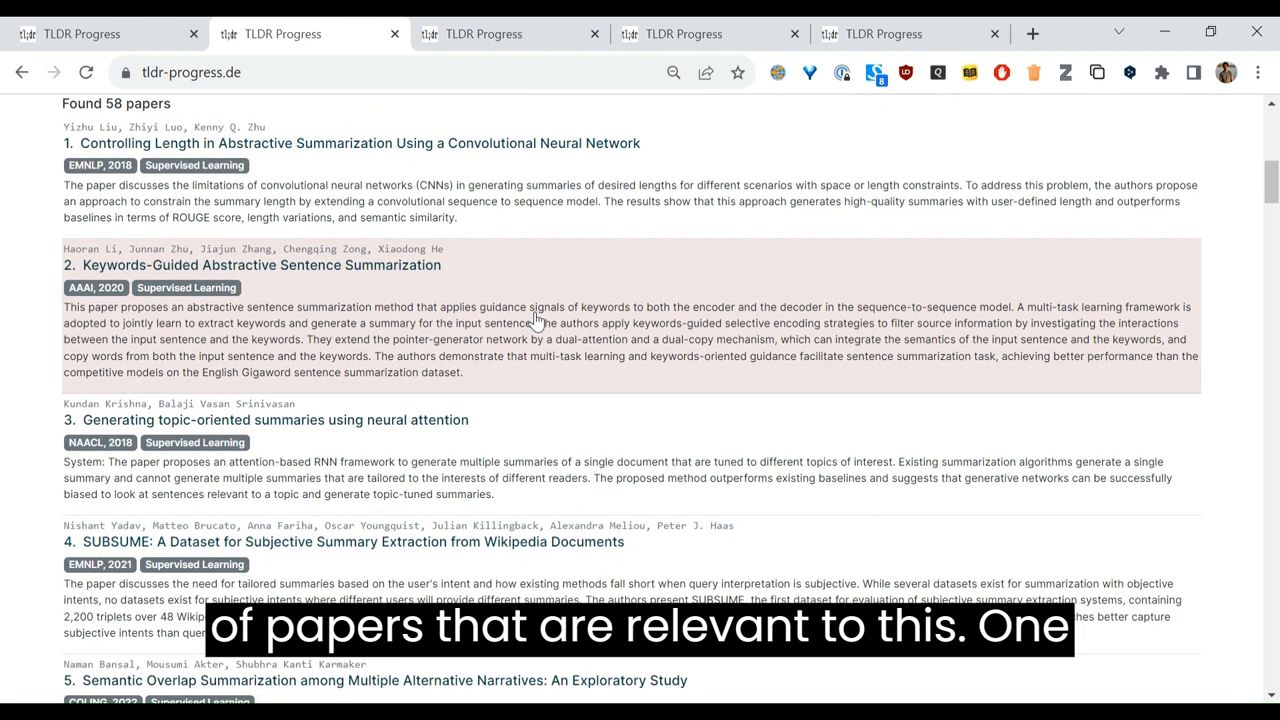
{"action": "scroll", "scroll_direction": "down", "scroll_amount": 3}
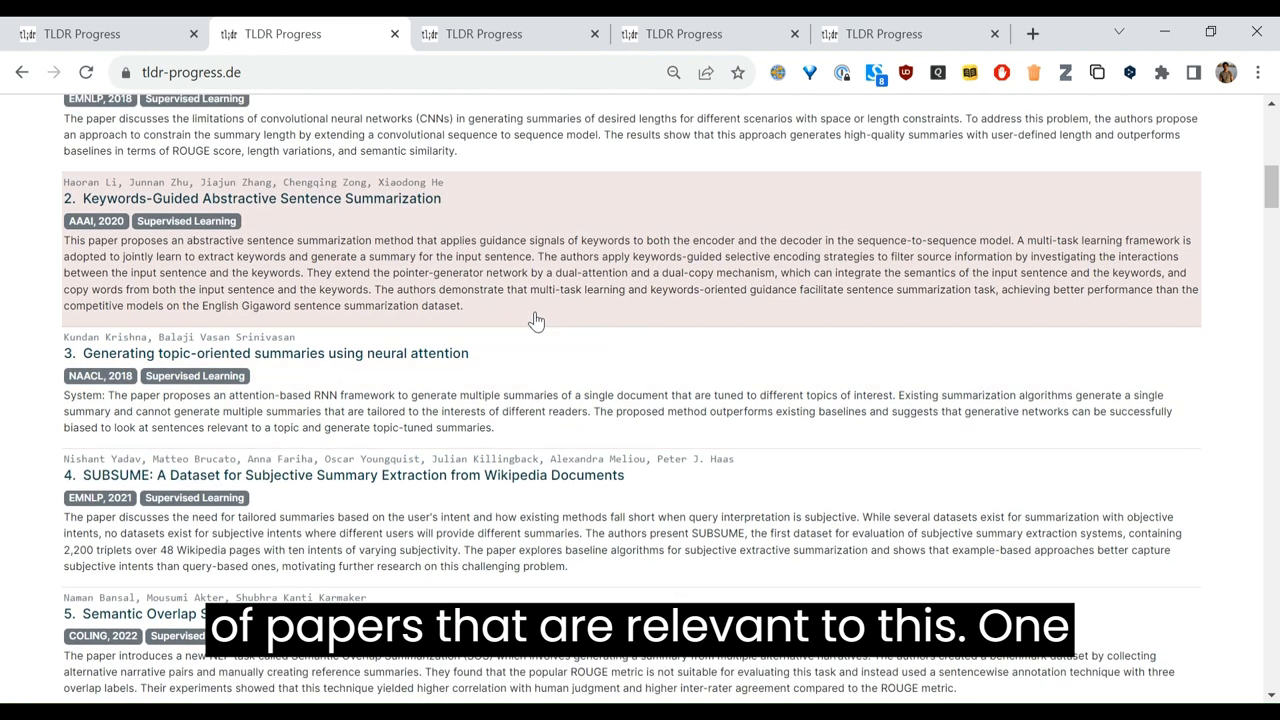
{"action": "scroll", "scroll_direction": "up", "scroll_amount": 3}
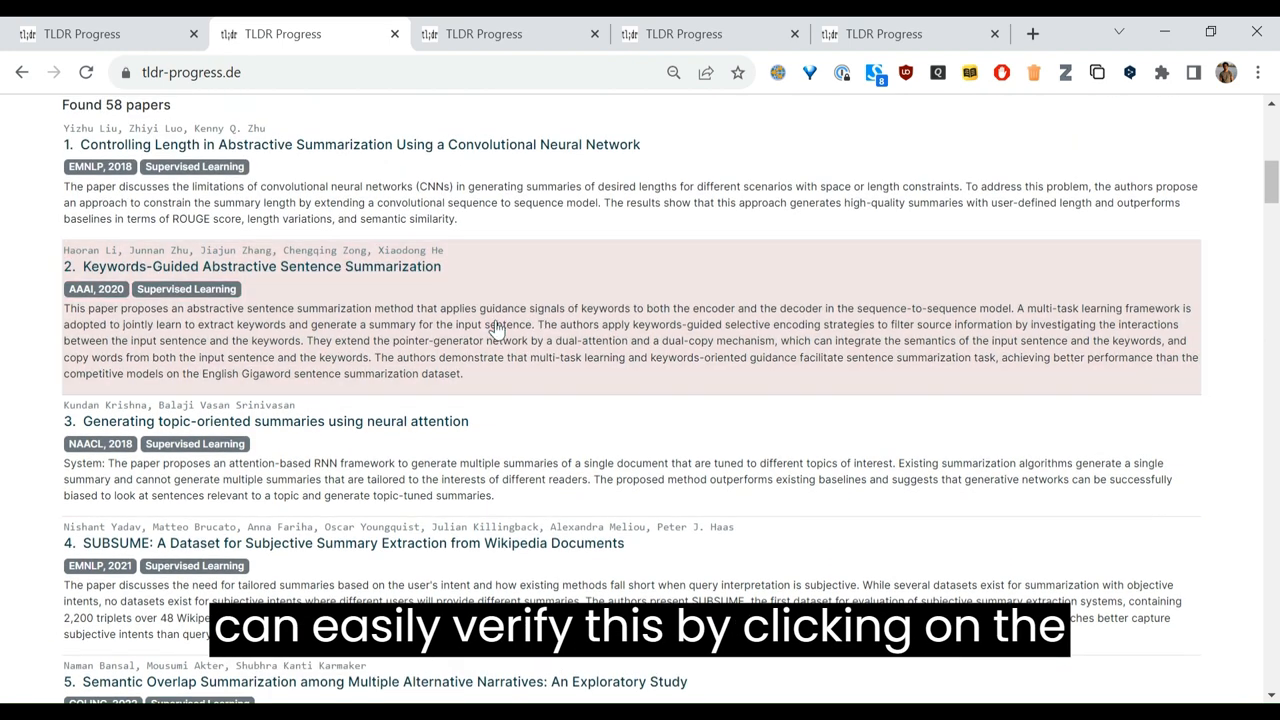
{"action": "left_click", "coordinate": [260, 266]}
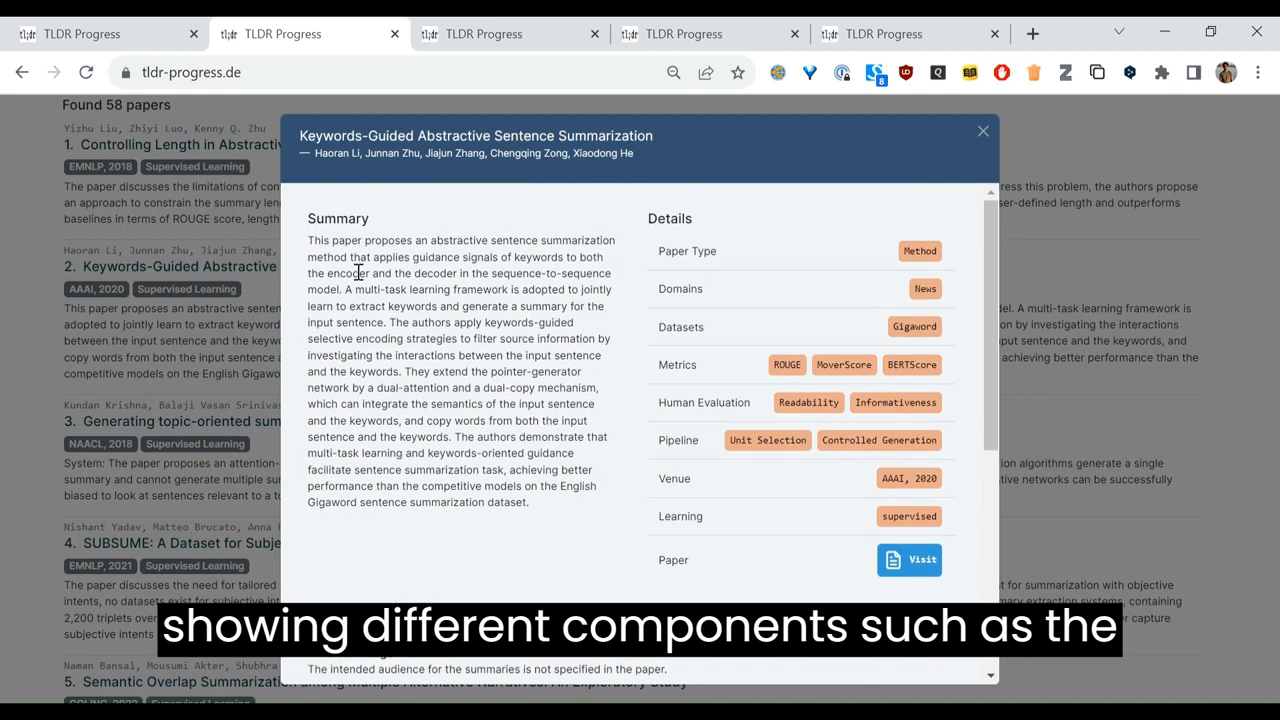
{"action": "left_click_drag", "start_coordinate": [309, 240], "coordinate": [513, 494]}
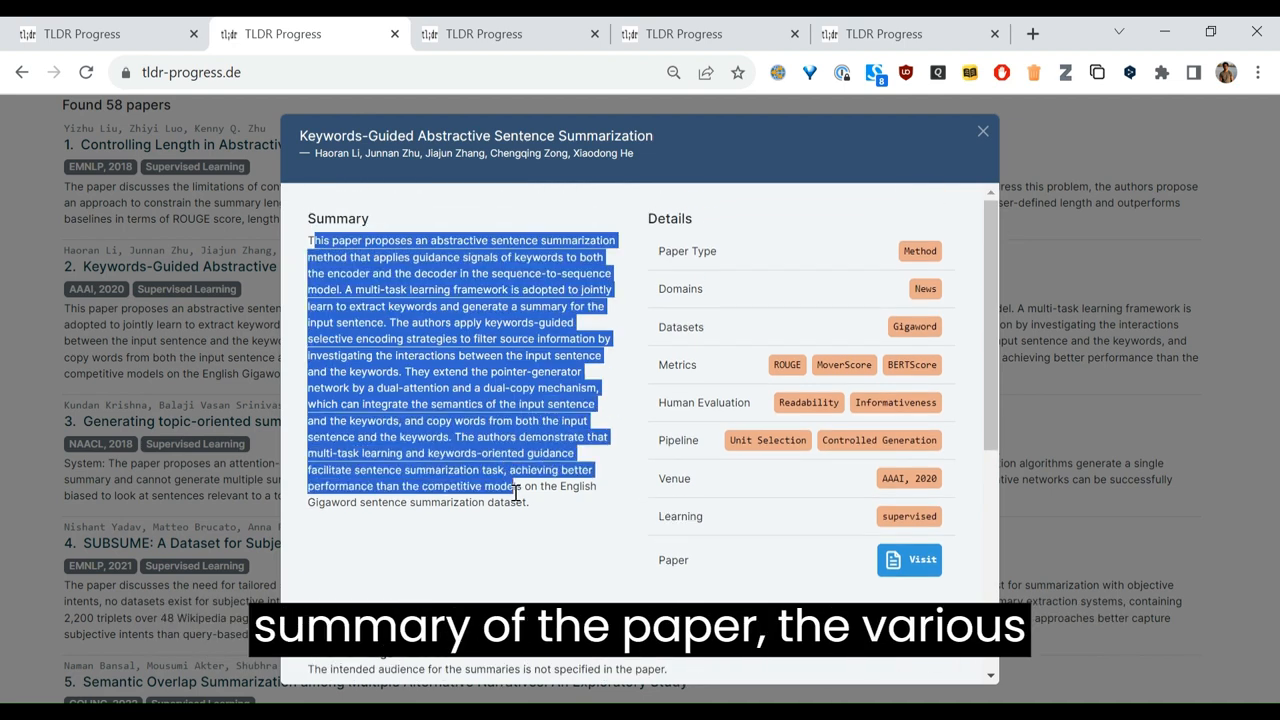
{"action": "left_click", "coordinate": [720, 265]}
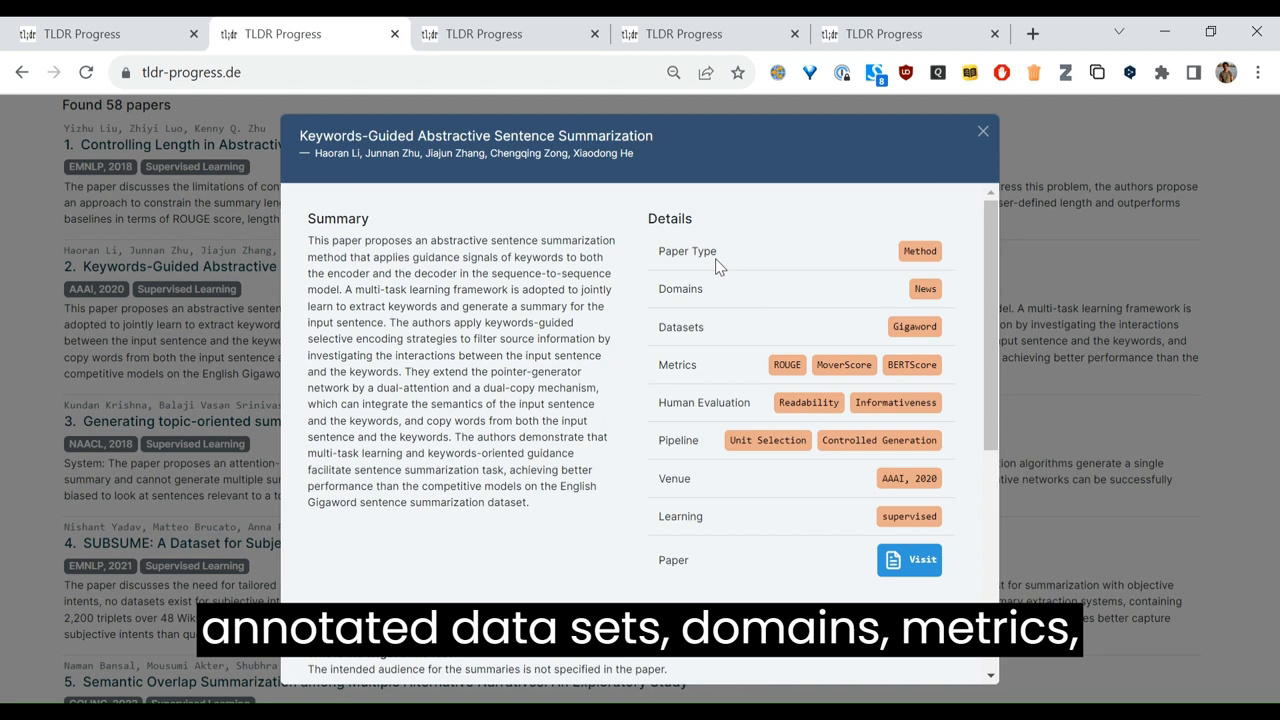
{"action": "mouse_move", "coordinate": [682, 408]}
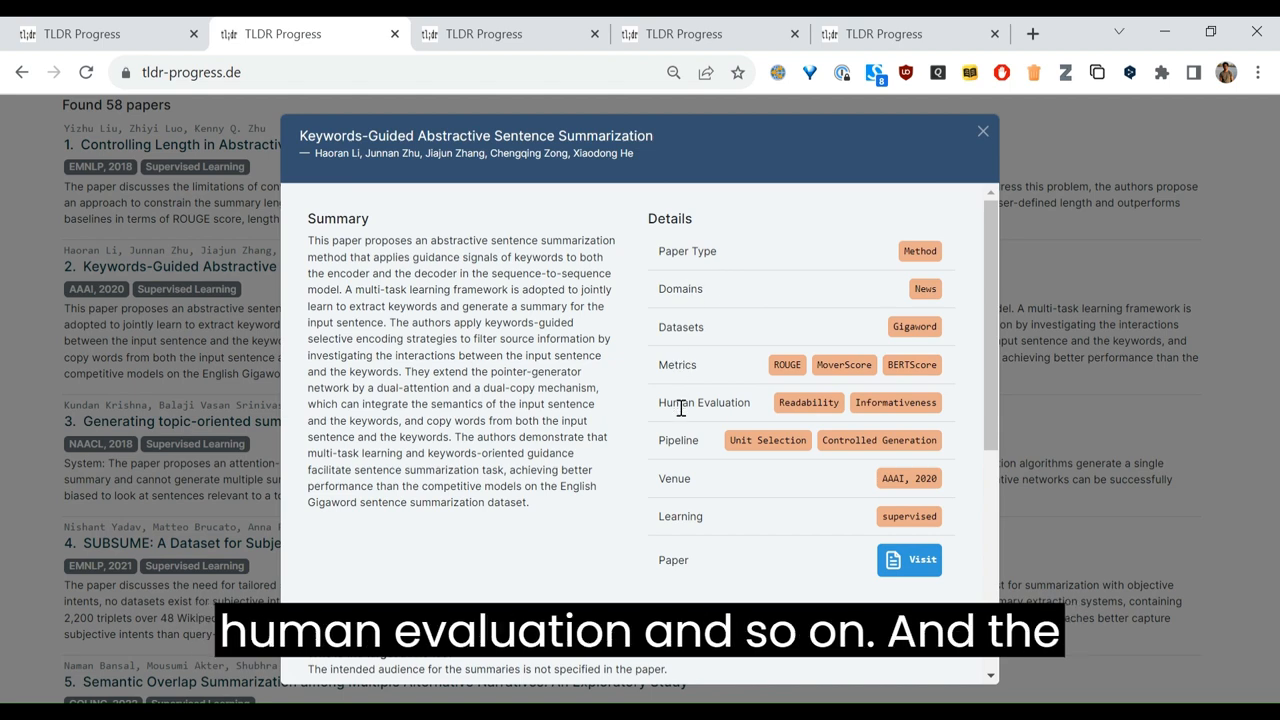
{"action": "scroll", "scroll_direction": "down", "scroll_amount": 3}
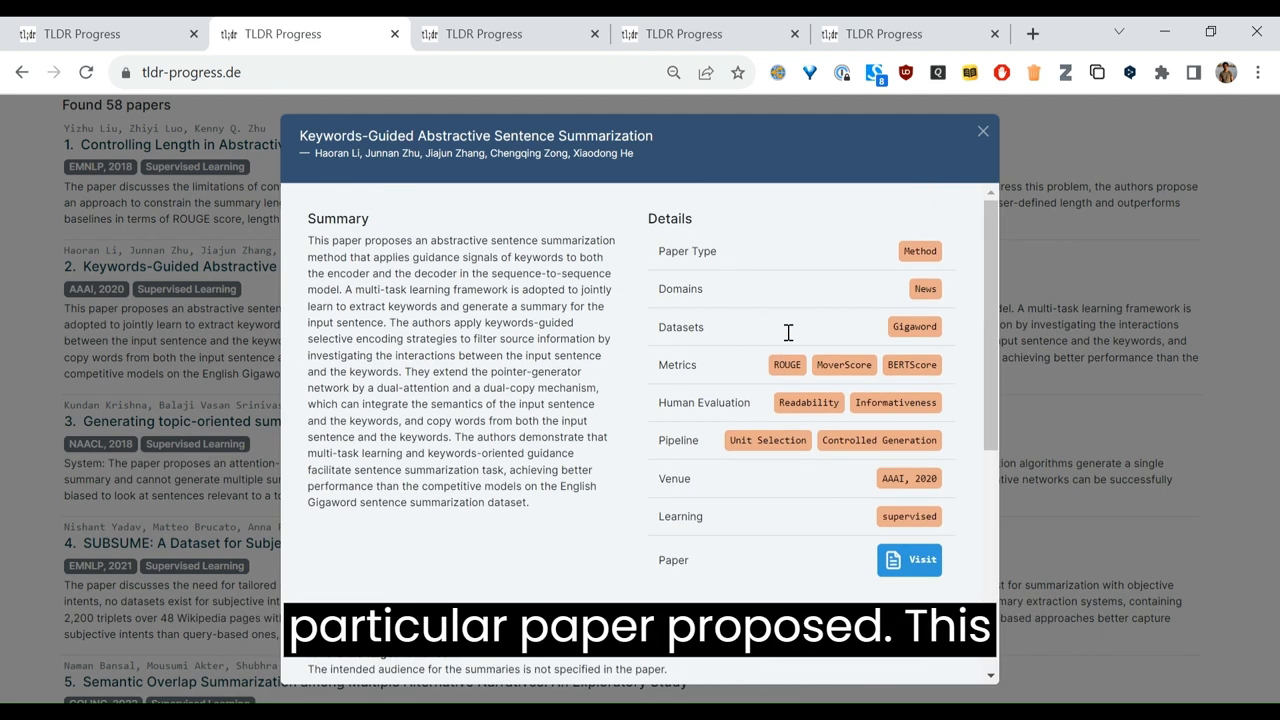
{"action": "mouse_move", "coordinate": [982, 131]}
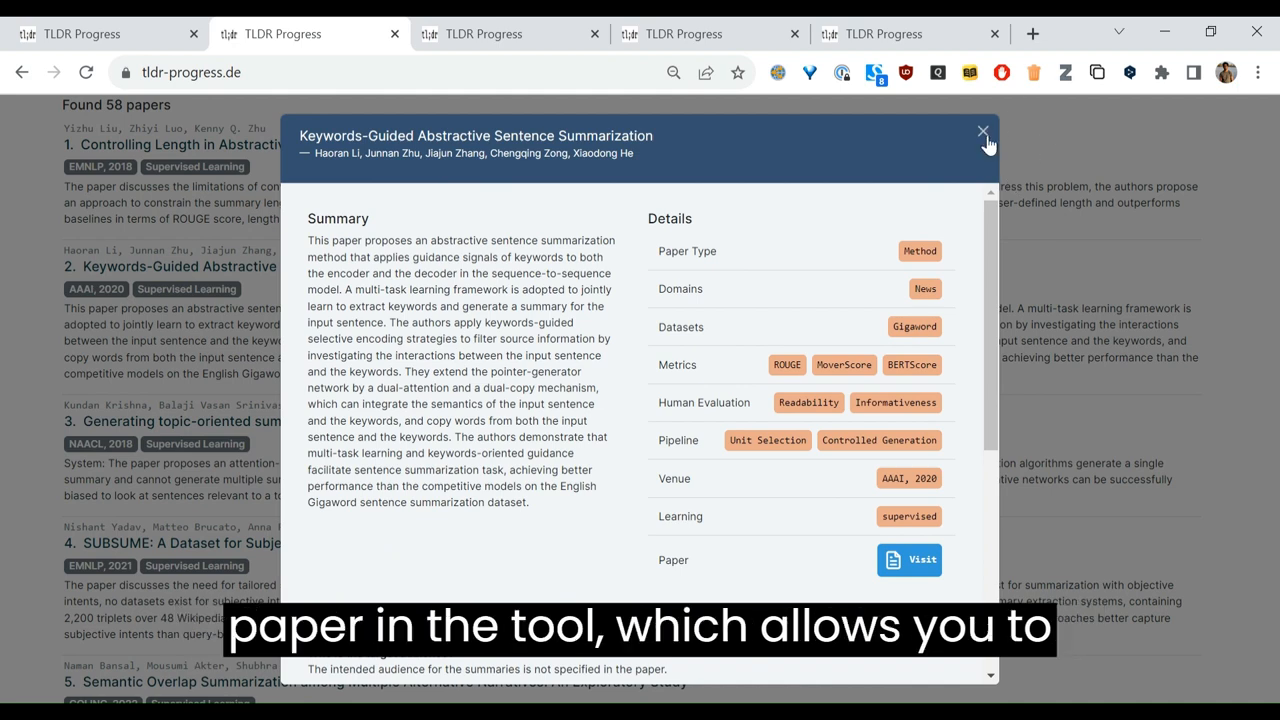
{"action": "left_click", "coordinate": [982, 132]}
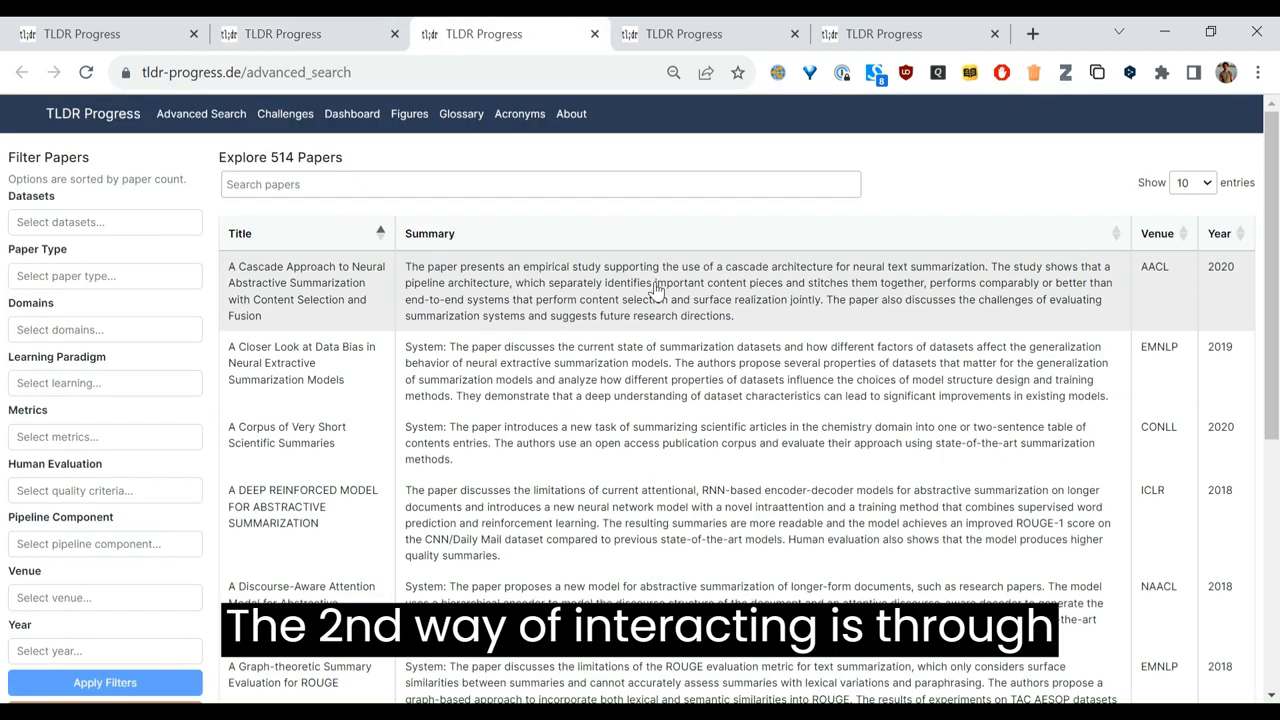
{"action": "left_click", "coordinate": [540, 184]}
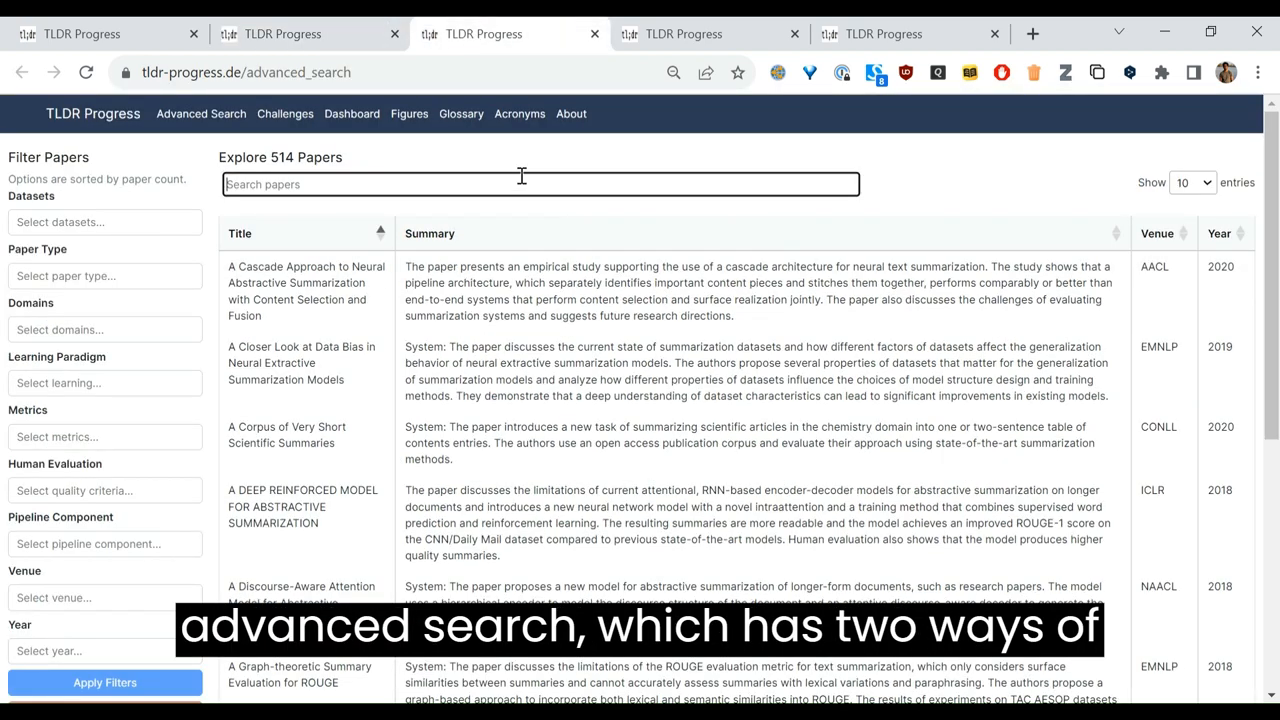
{"action": "type", "text": "halluc"}
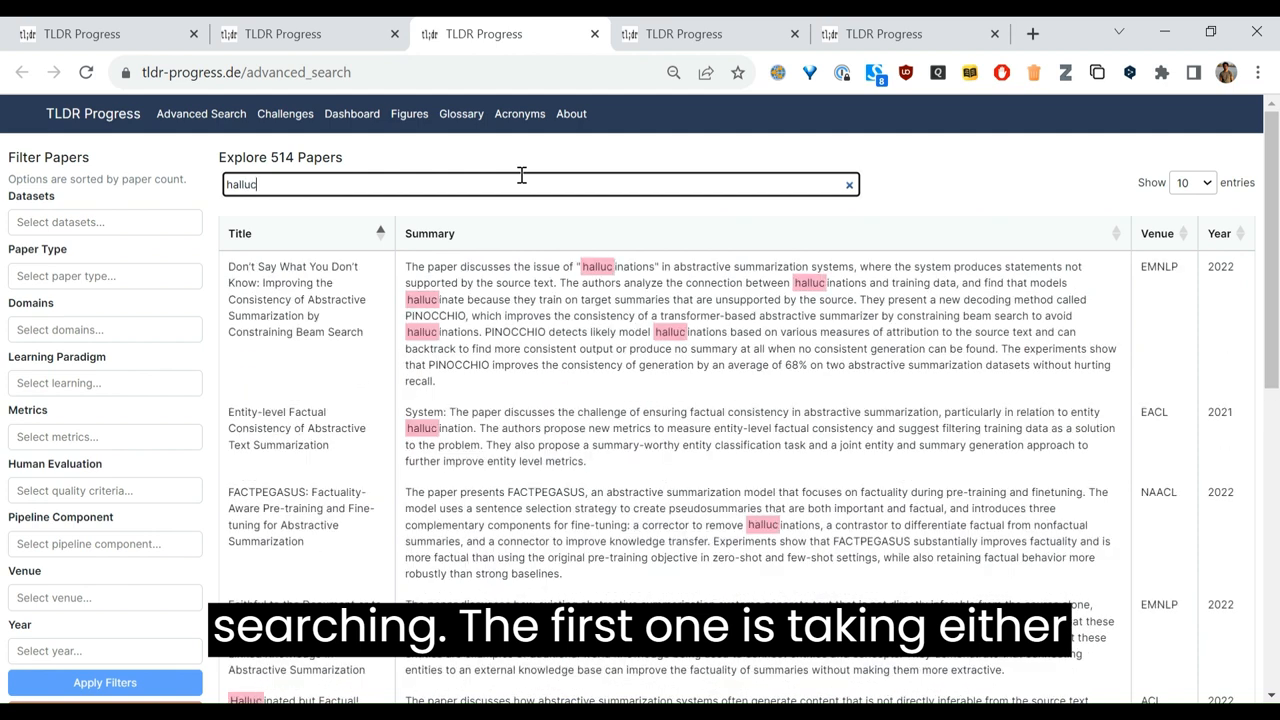
{"action": "left_click", "coordinate": [849, 184]}
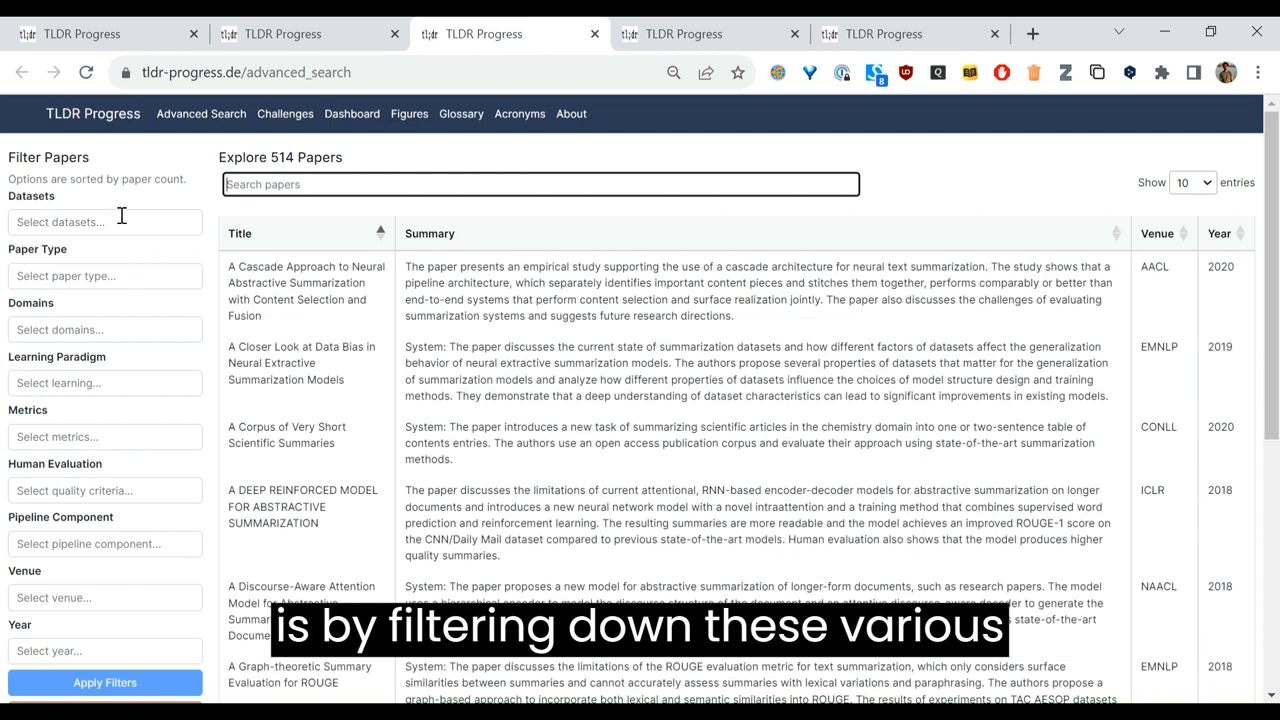
{"action": "left_click", "coordinate": [104, 221]}
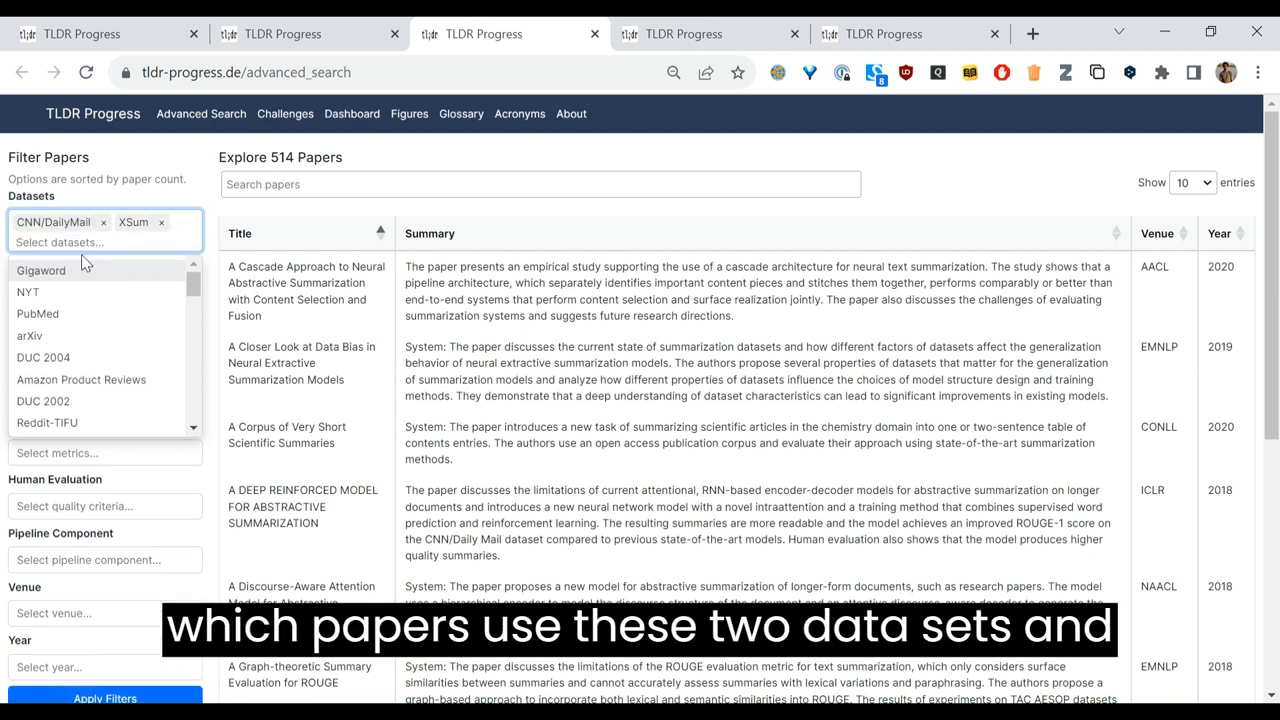
Add Informativeness as a human-evaluation filter and apply the dataset filters, yielding 12 papers
{"action": "left_click", "coordinate": [105, 505]}
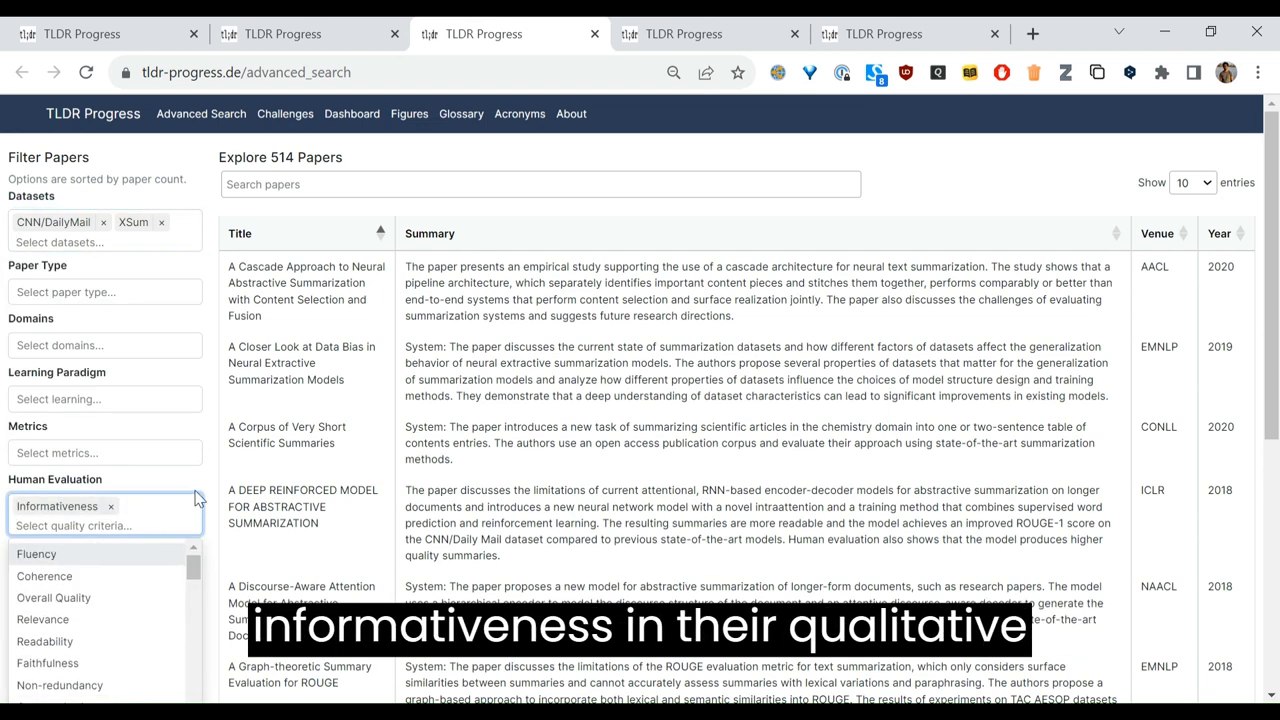
{"action": "scroll", "scroll_direction": "down", "scroll_amount": 3}
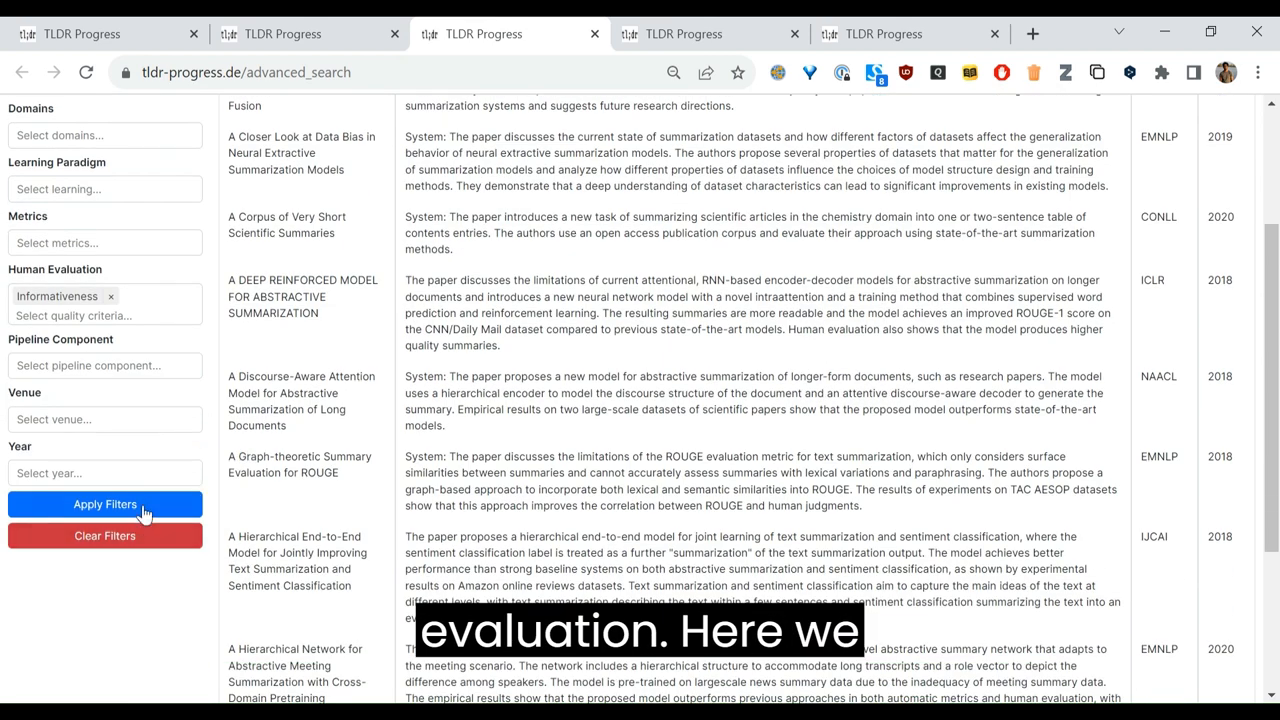
{"action": "left_click", "coordinate": [105, 504]}
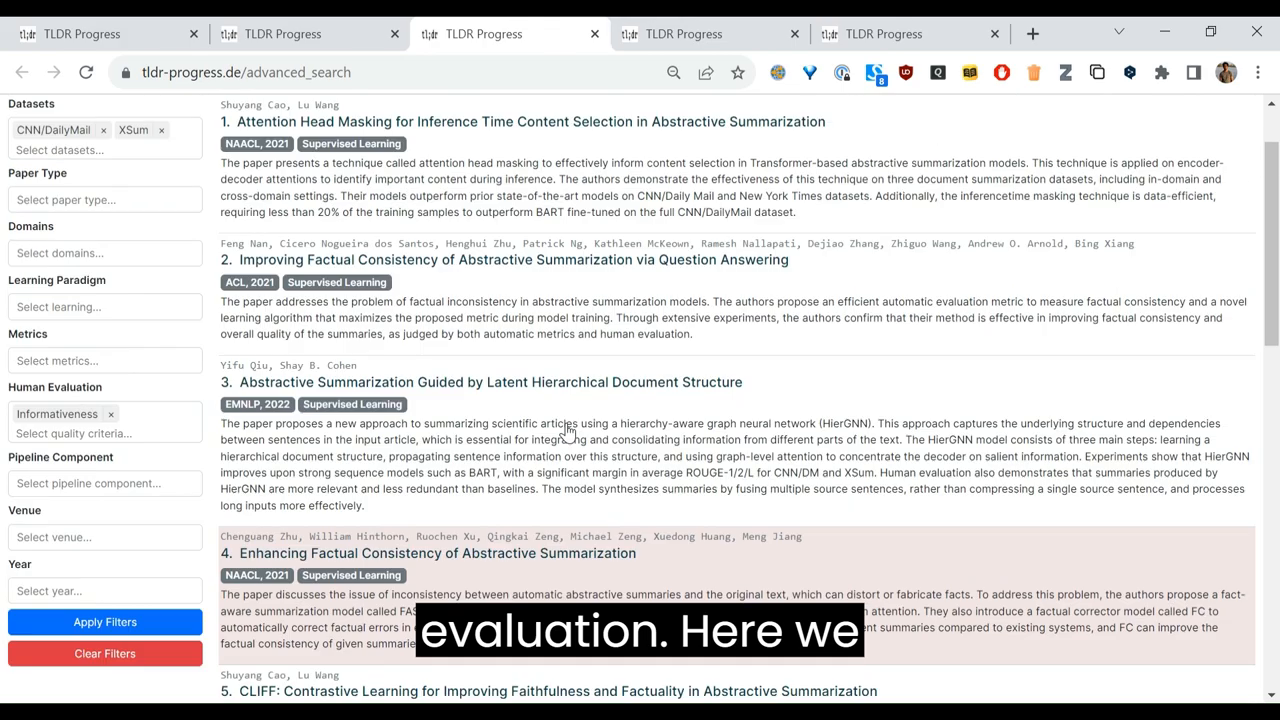
{"action": "scroll", "scroll_direction": "down", "scroll_amount": 3}
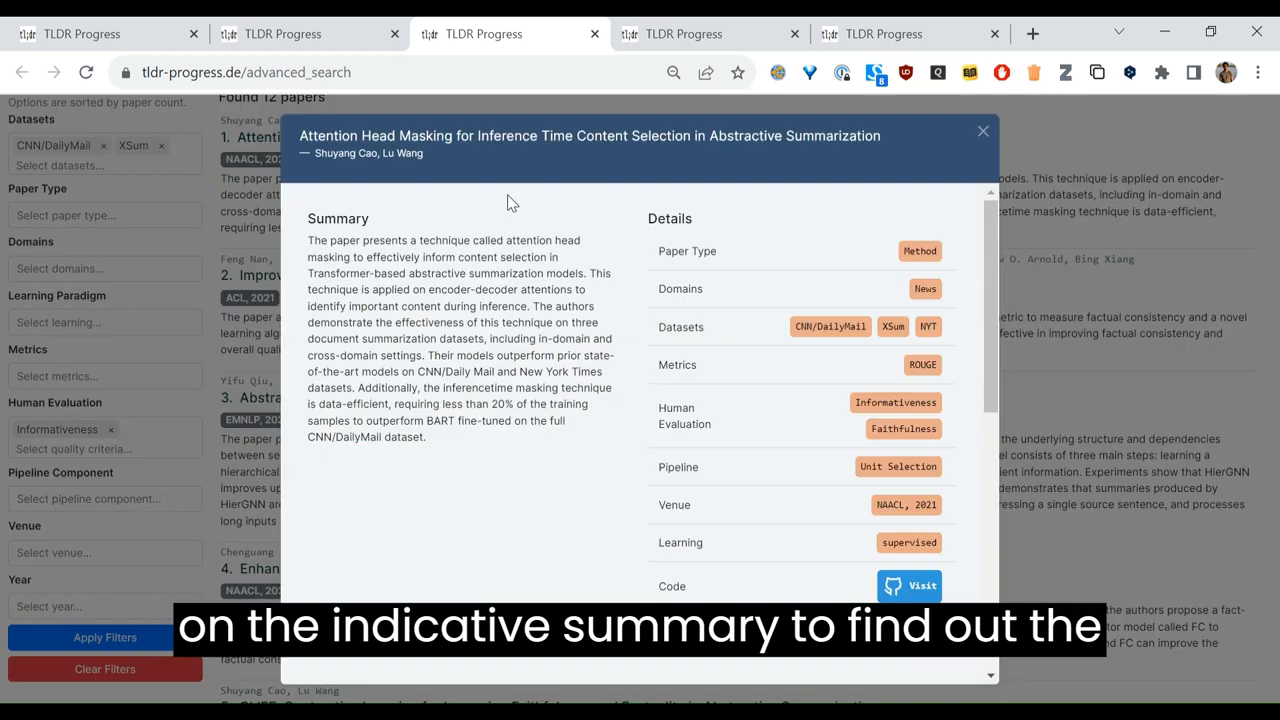
{"action": "mouse_move", "coordinate": [843, 330]}
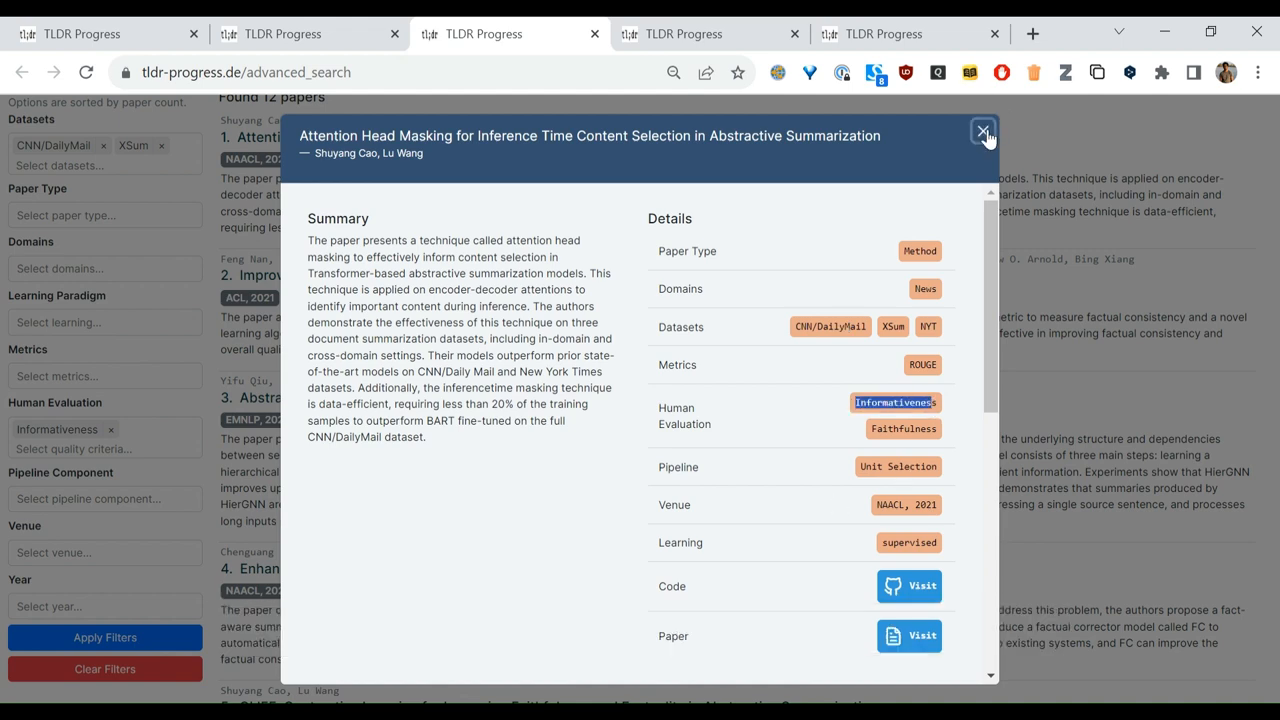
Close the Attention Head Masking paper's details modal
{"action": "left_click", "coordinate": [982, 131]}
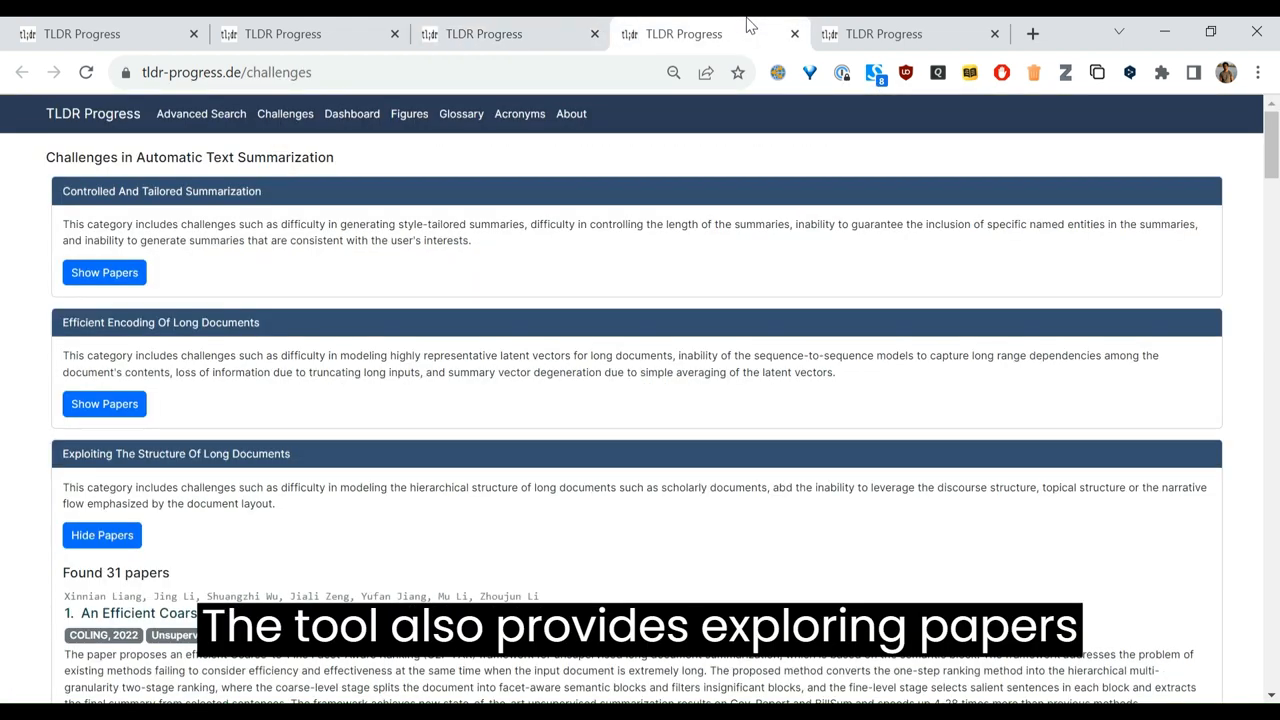
{"action": "mouse_move", "coordinate": [258, 398]}
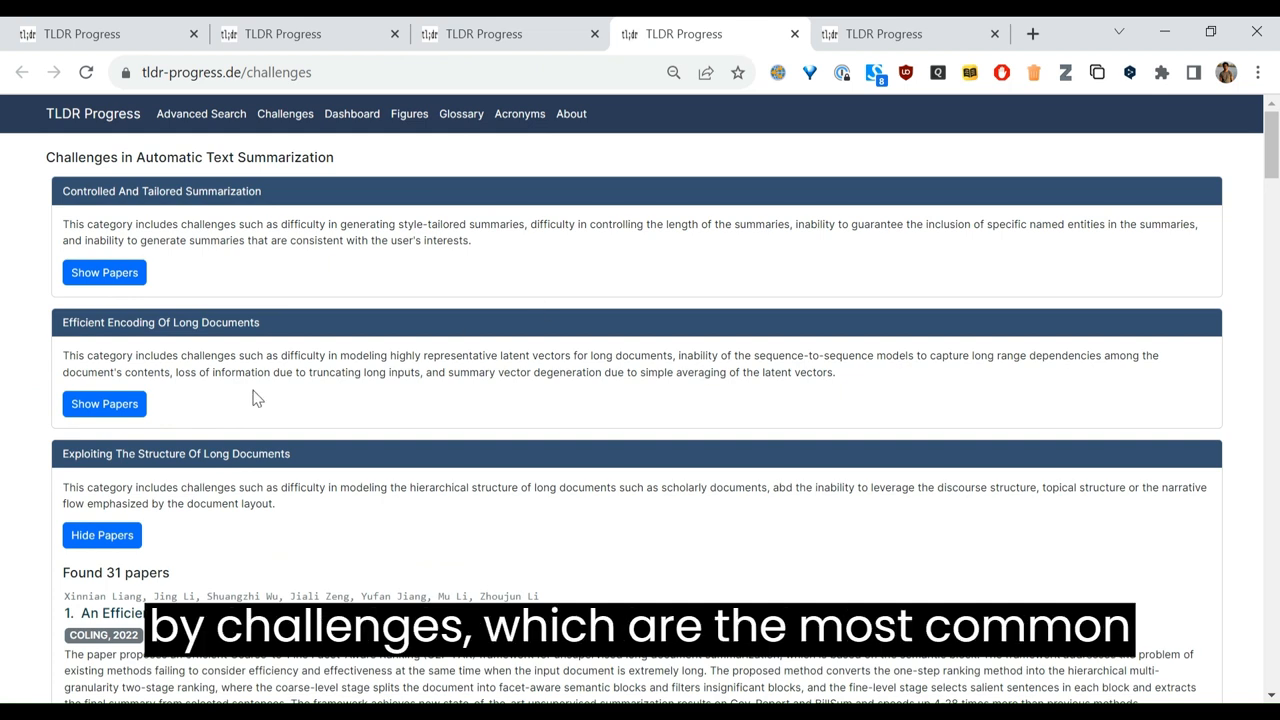
{"action": "mouse_move", "coordinate": [104, 272]}
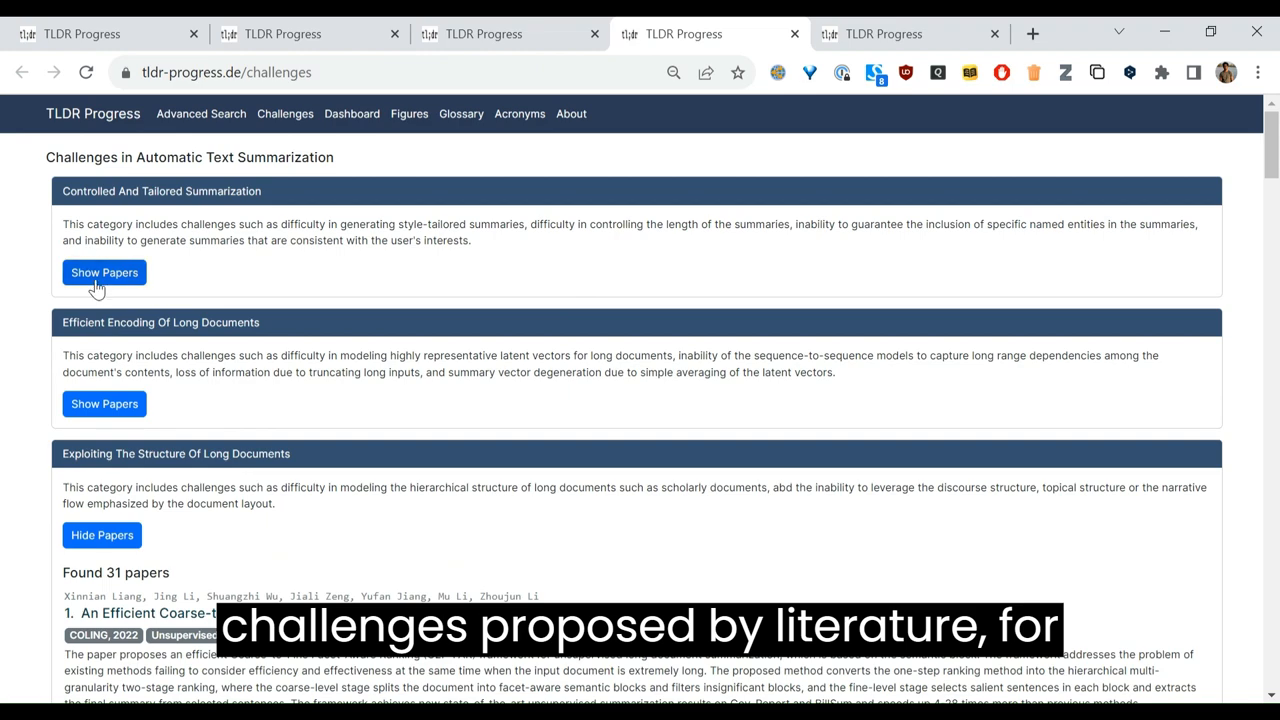
{"action": "left_click", "coordinate": [104, 272]}
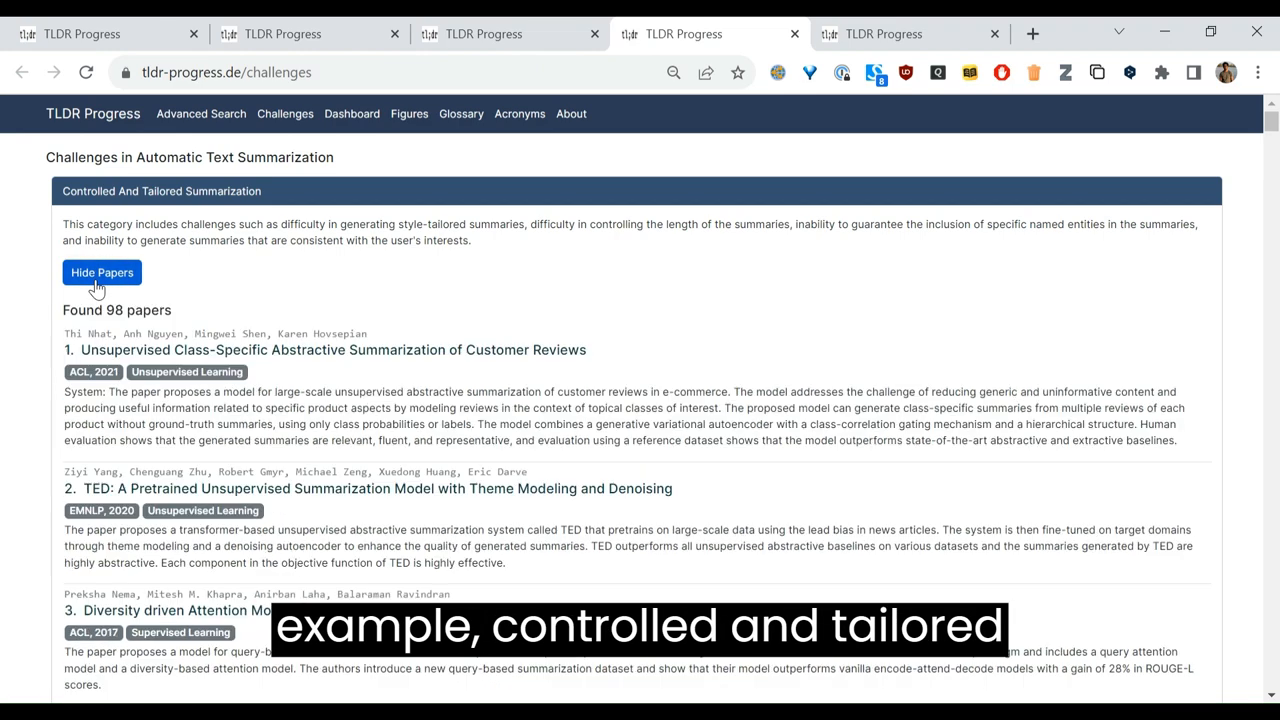
{"action": "scroll", "scroll_direction": "down", "scroll_amount": 3}
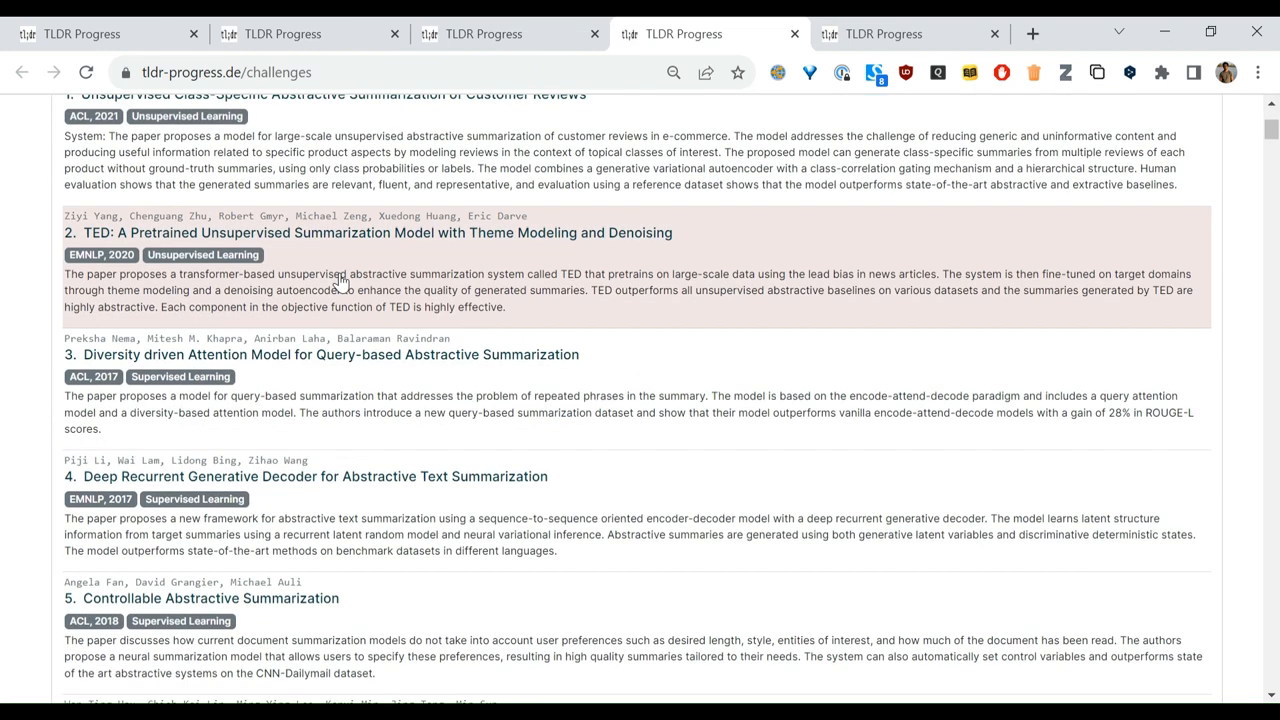
{"action": "scroll", "scroll_direction": "up", "scroll_amount": 3}
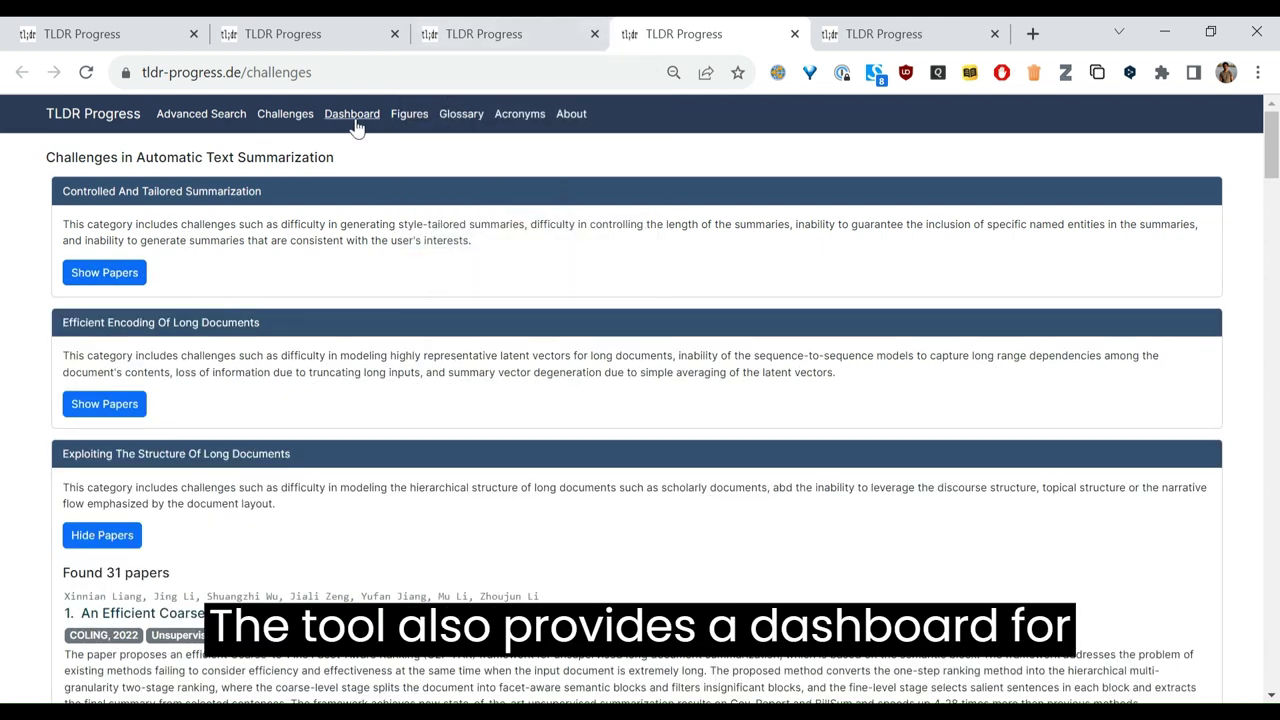
{"action": "left_click", "coordinate": [351, 113]}
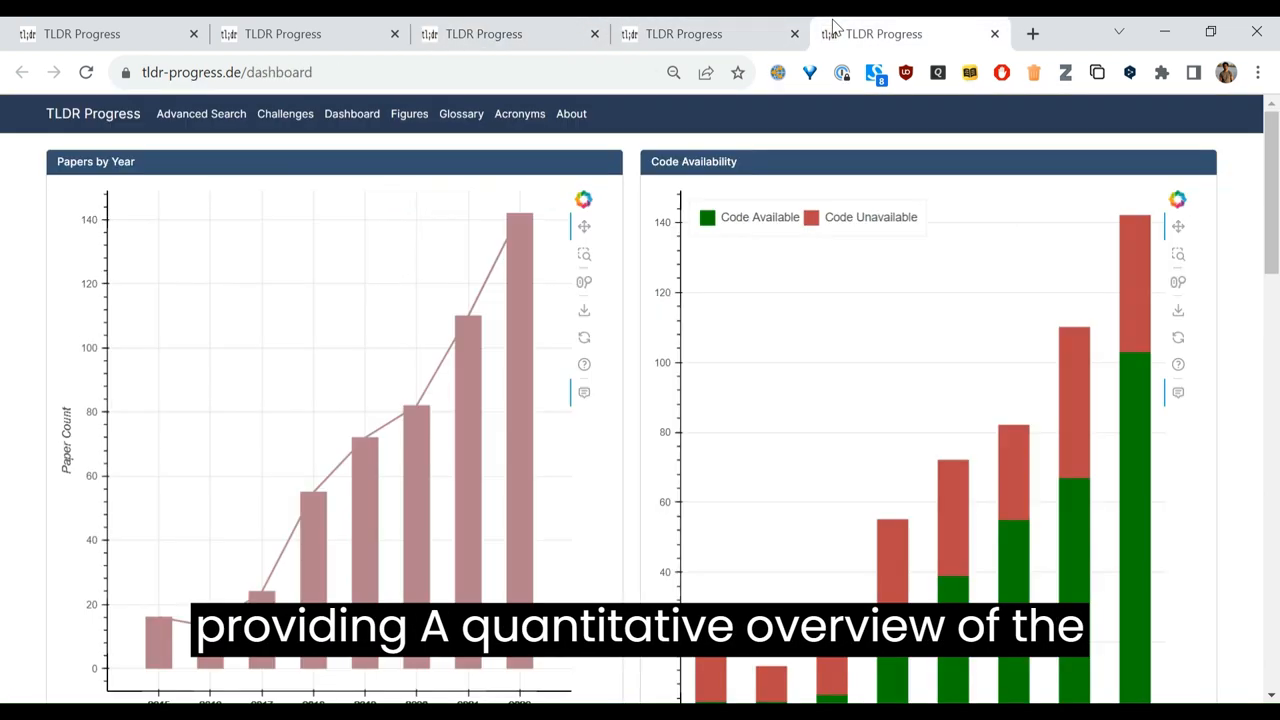
{"action": "mouse_move", "coordinate": [620, 417]}
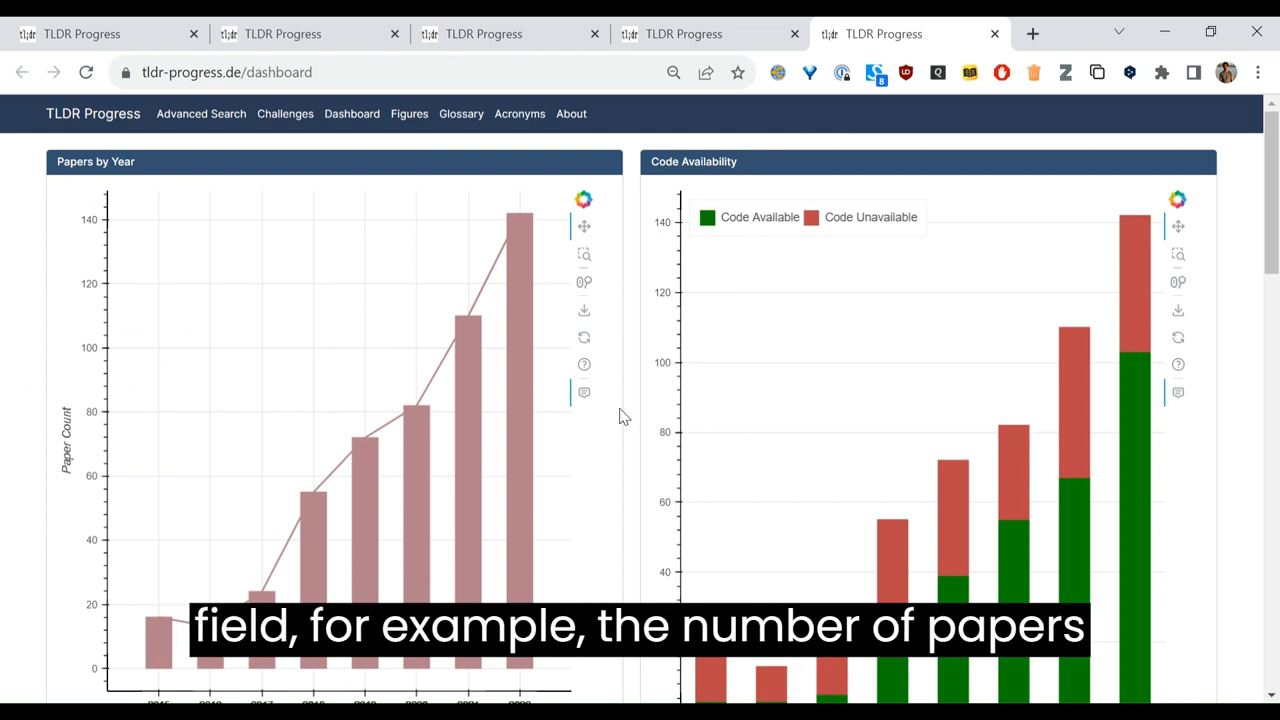
{"action": "scroll", "scroll_direction": "down", "scroll_amount": 3}
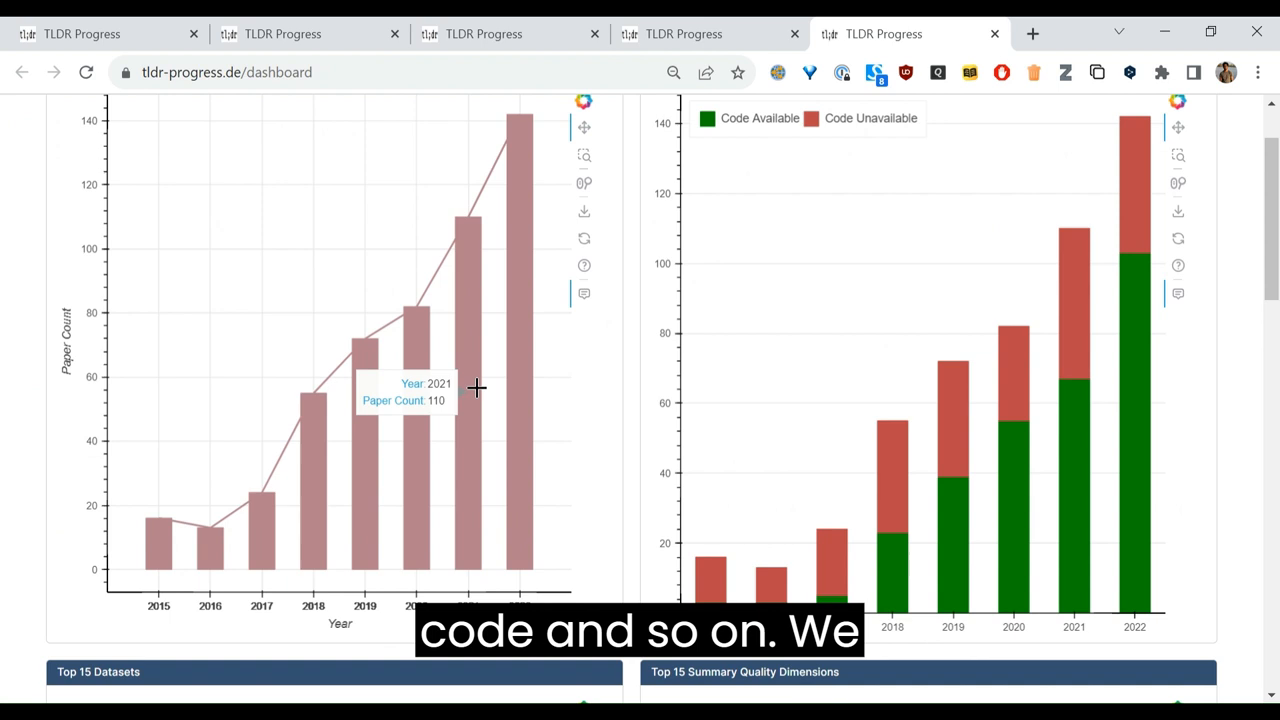
{"action": "left_click", "coordinate": [683, 33]}
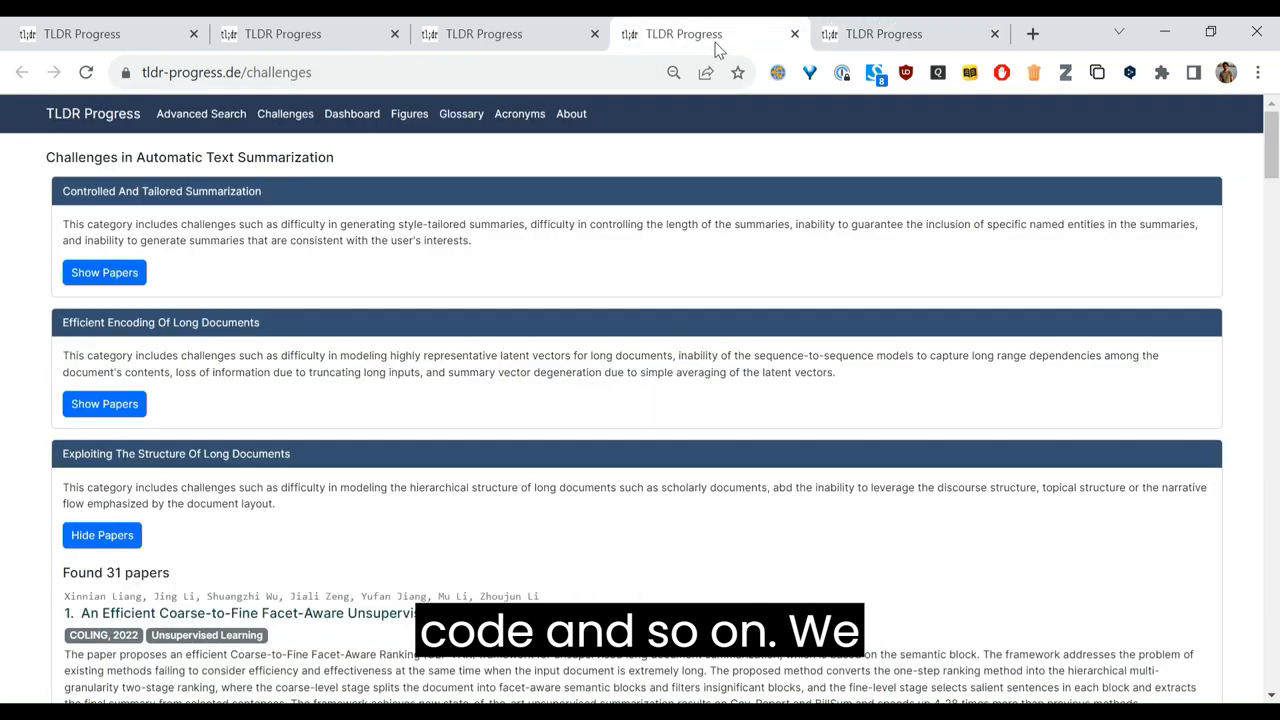
{"action": "mouse_move", "coordinate": [700, 218]}
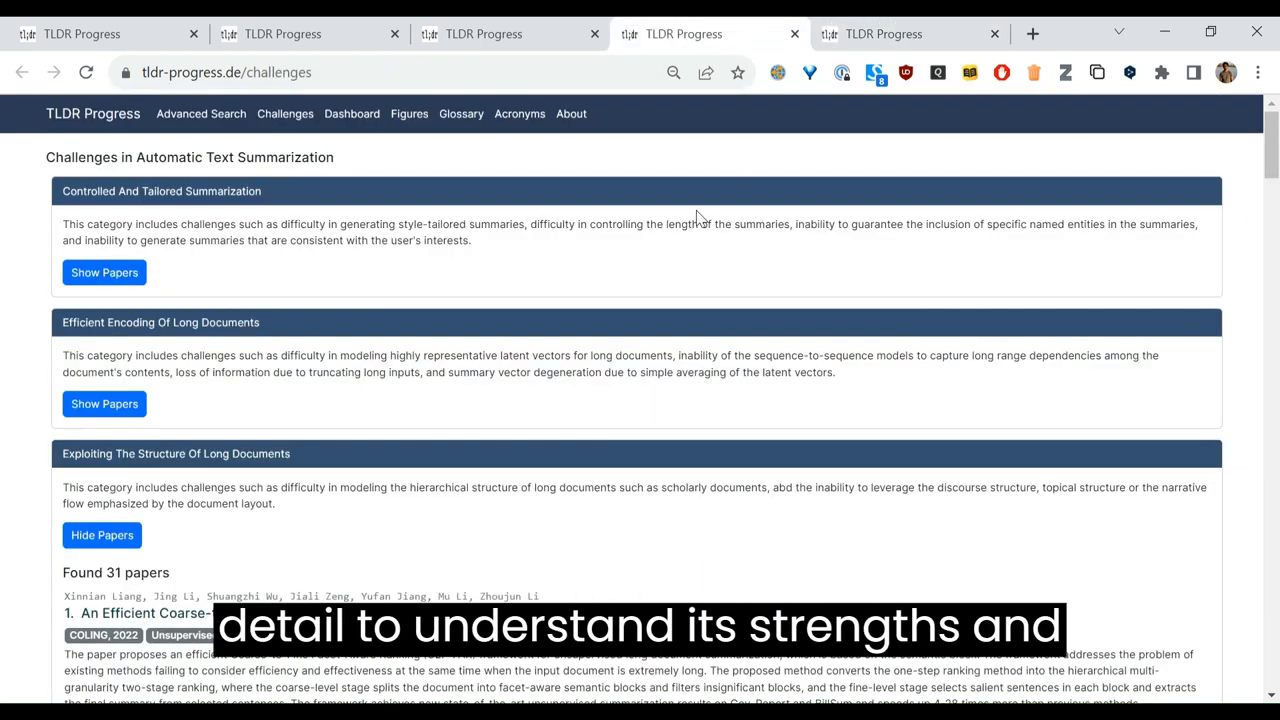
{"action": "mouse_move", "coordinate": [527, 164]}
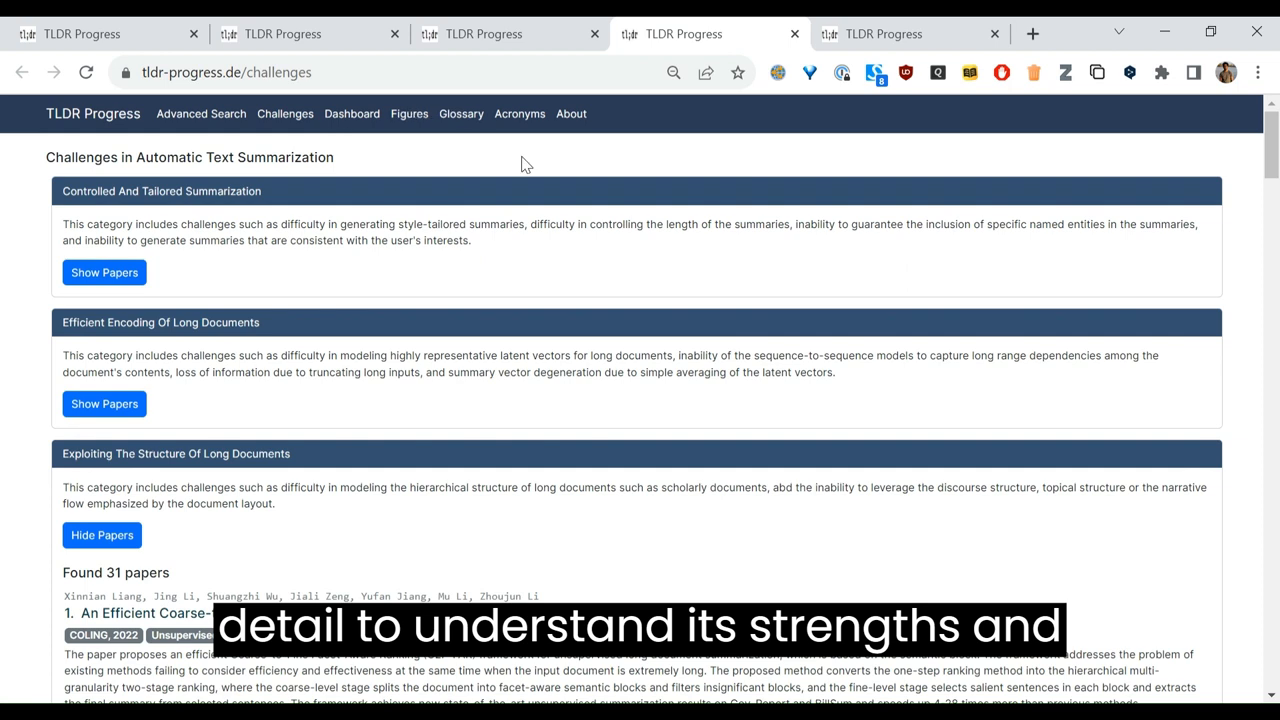